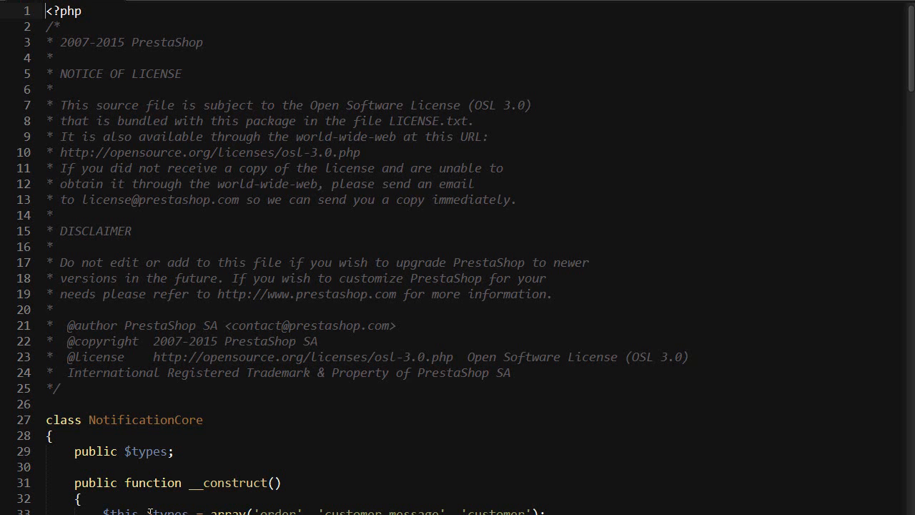
Scroll down to the getLastElements() method of NotificationCore
{"action": "scroll", "scroll_direction": "down", "scroll_amount": 3}
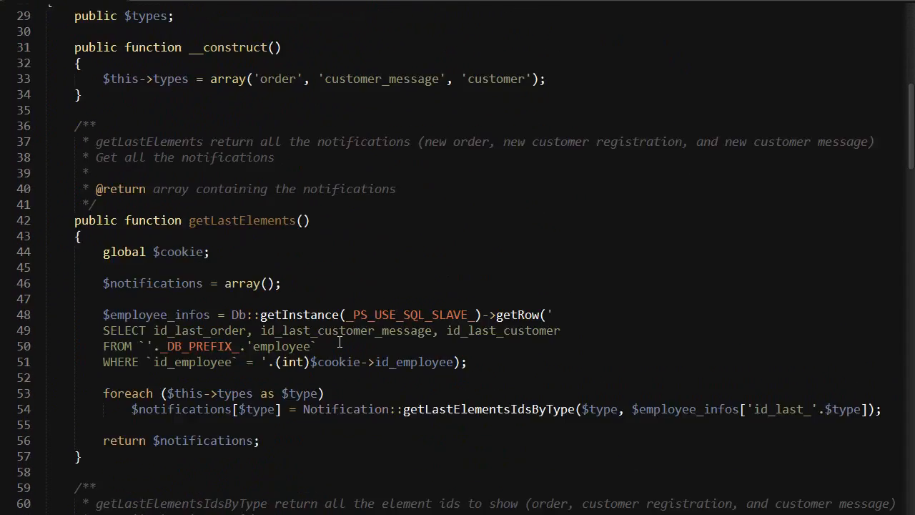
{"action": "scroll", "scroll_direction": "down", "scroll_amount": 3}
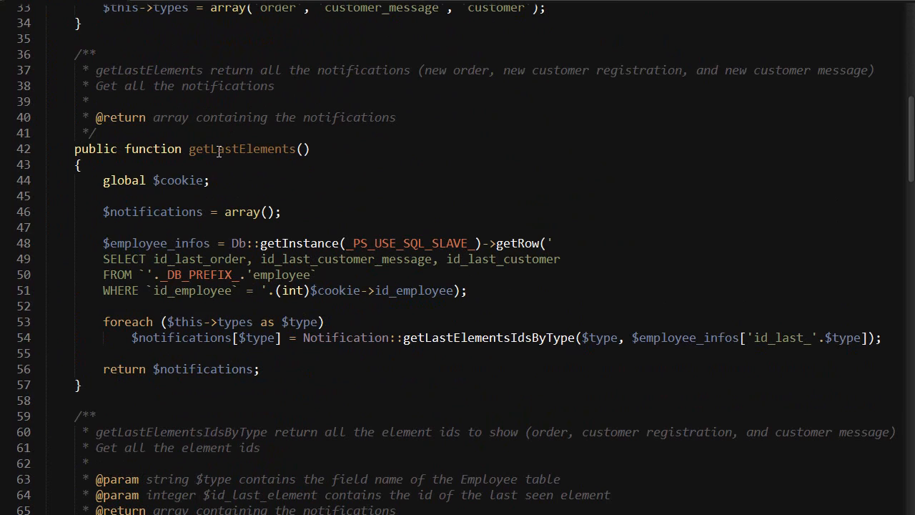
{"action": "mouse_move", "coordinate": [525, 337]}
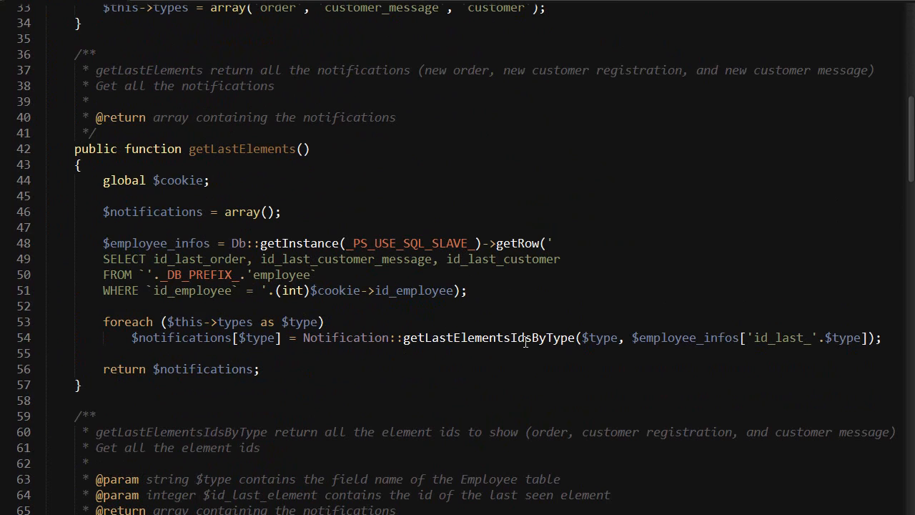
{"action": "mouse_move", "coordinate": [500, 337]}
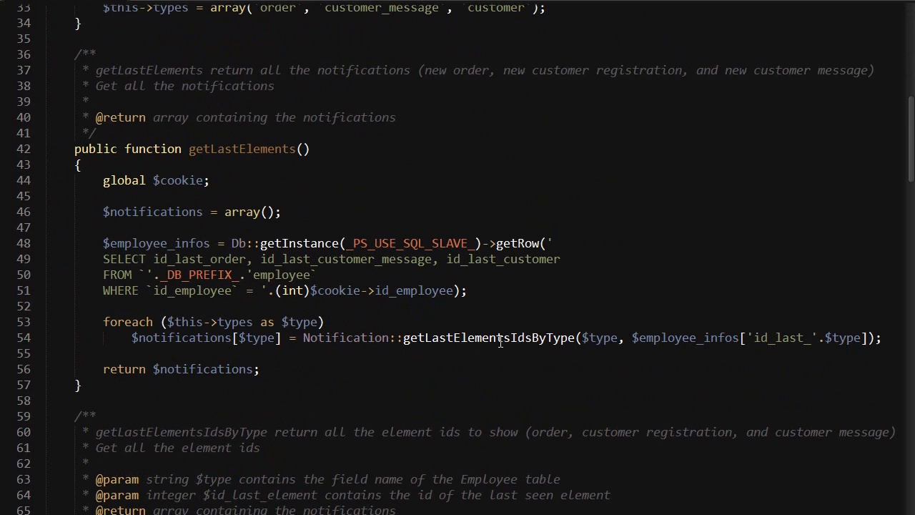
Add a foreach over $this->types assigning array() to $notifications[$type], then return $notifications
{"action": "left_click", "coordinate": [238, 220]}
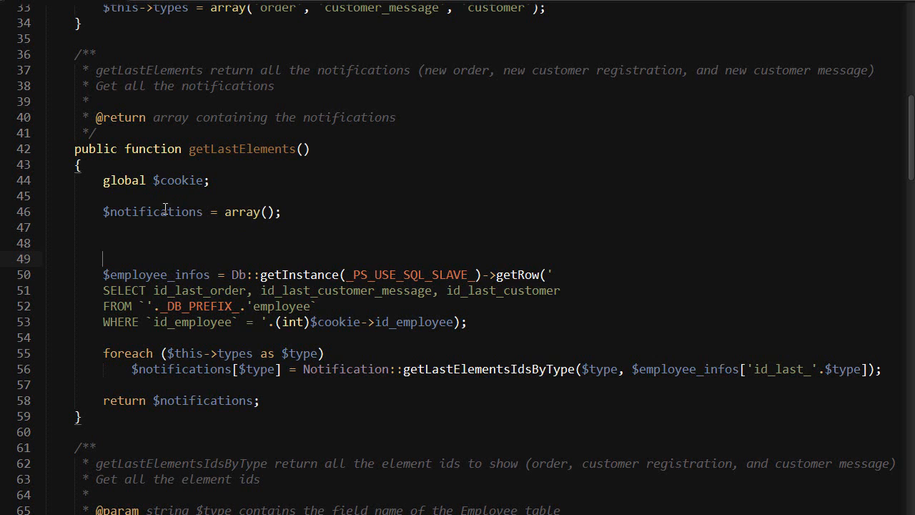
{"action": "mouse_move", "coordinate": [213, 241]}
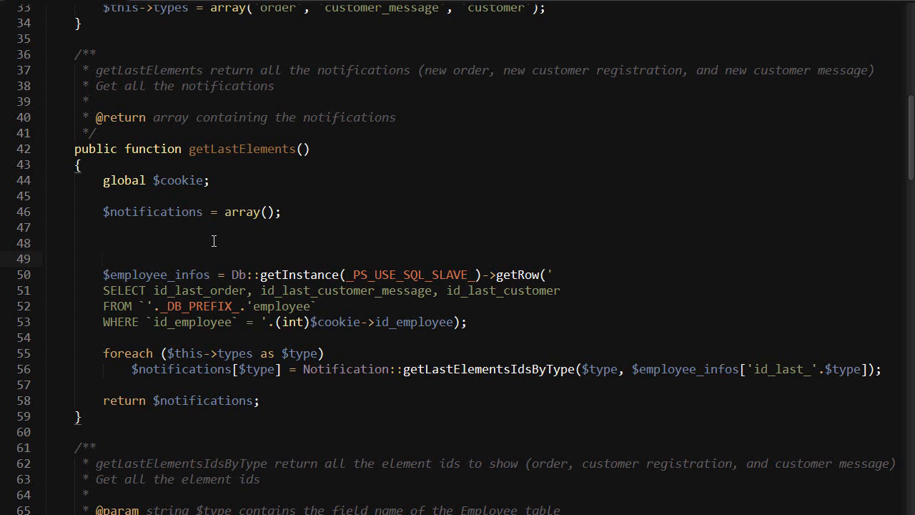
{"action": "type", "text": "foreach($this->types"}
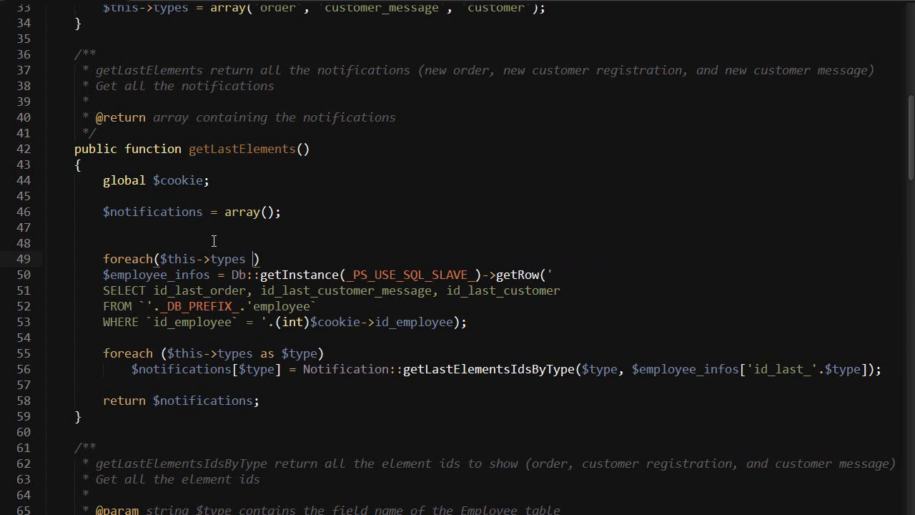
{"action": "type", "text": "as $type"}
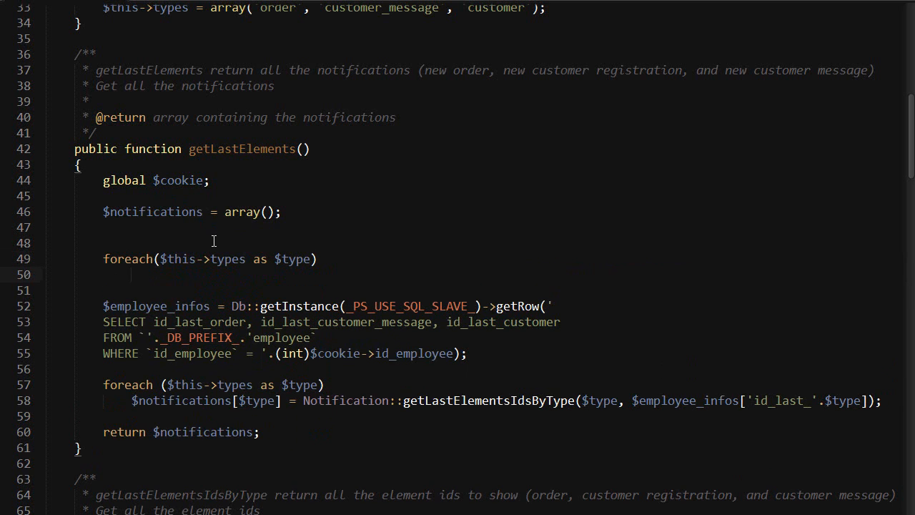
{"action": "type", "text": "$notifications"}
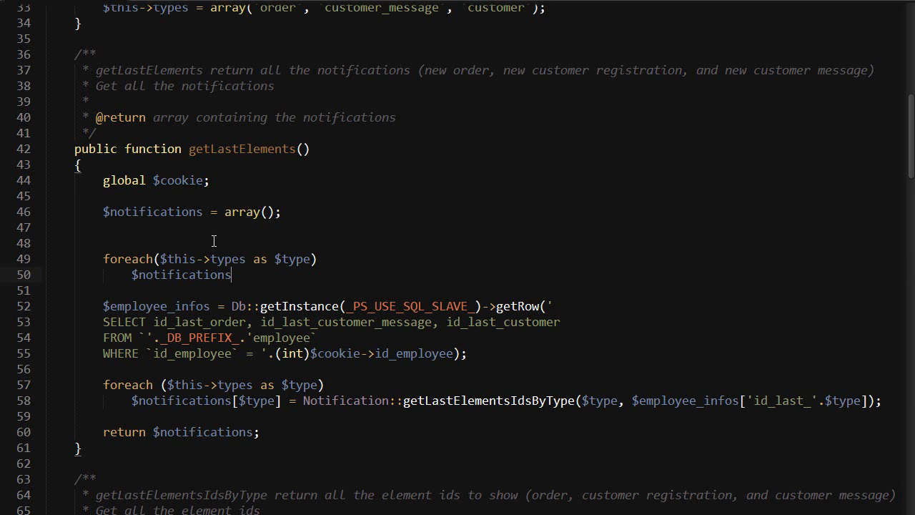
{"action": "type", "text": "[$type ]"}
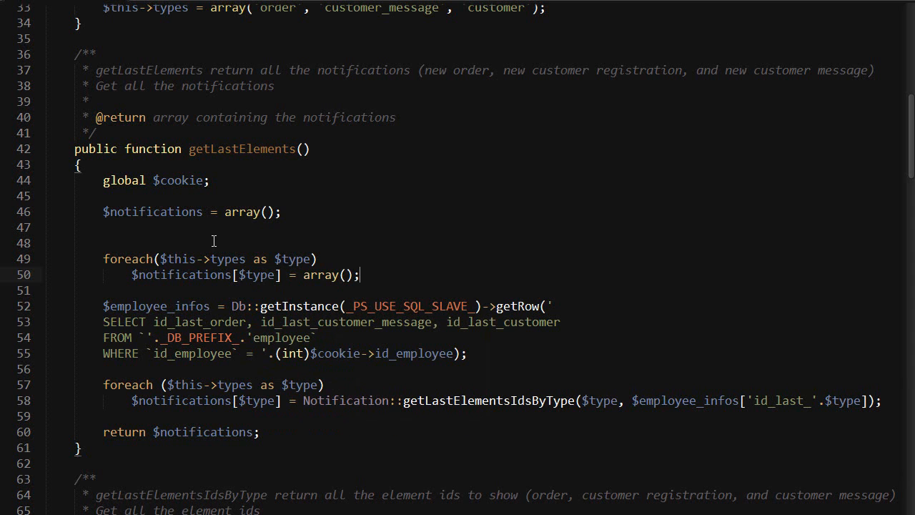
{"action": "type", "text": "return $notifications;"}
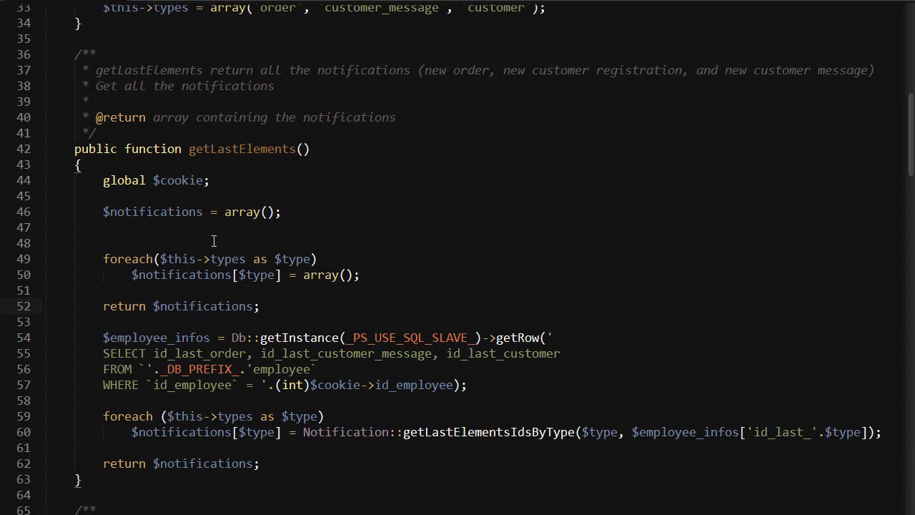
Comment out the added foreach loop and return lines with Ctrl+/
{"action": "left_click", "coordinate": [260, 306]}
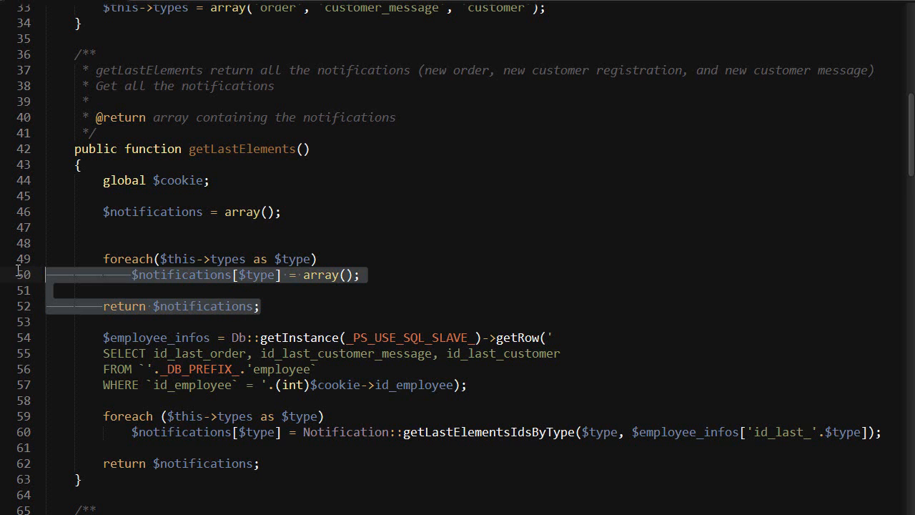
{"action": "key", "text": "ctrl+/"}
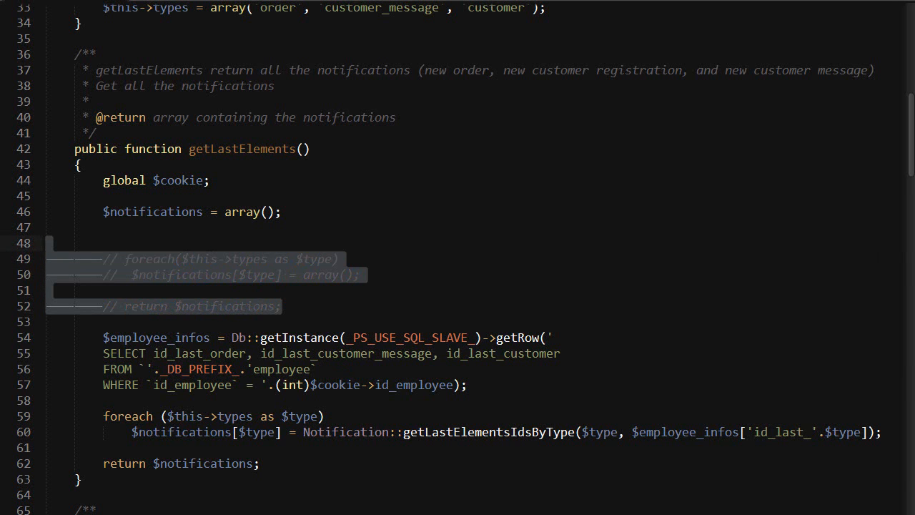